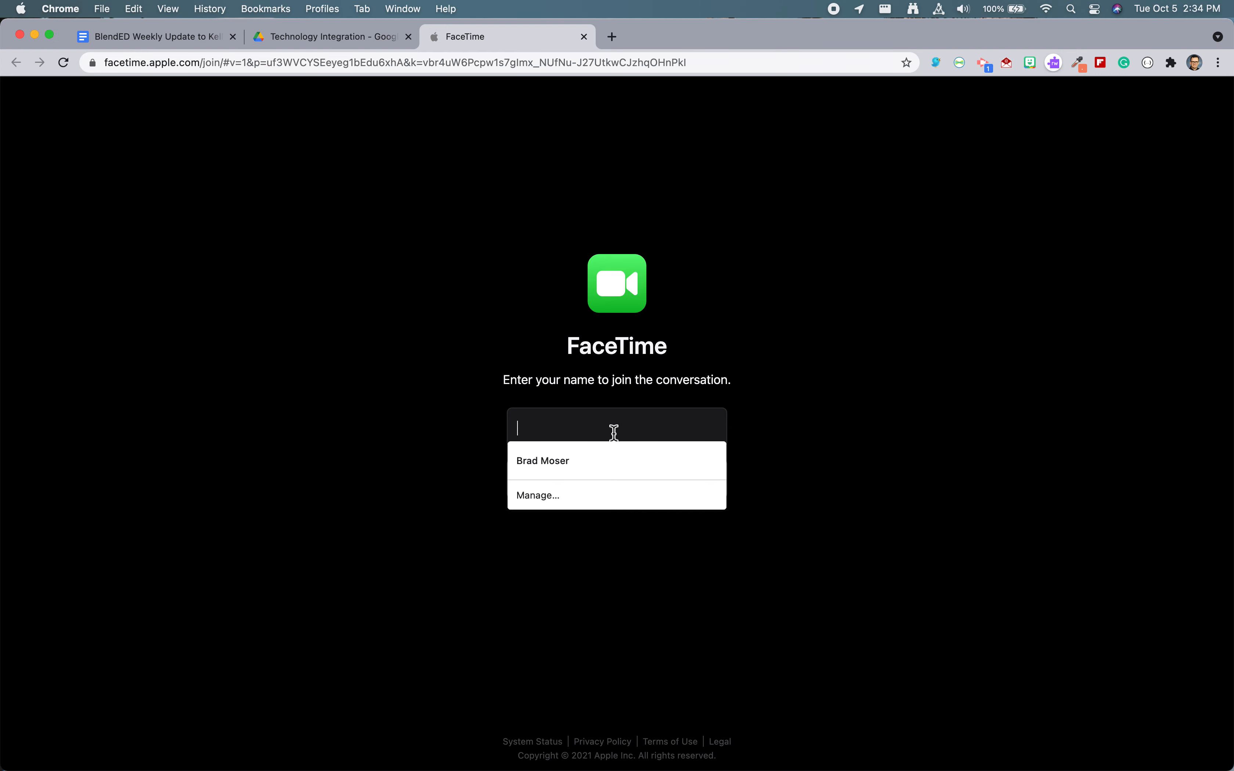
mouse_move(609, 246)
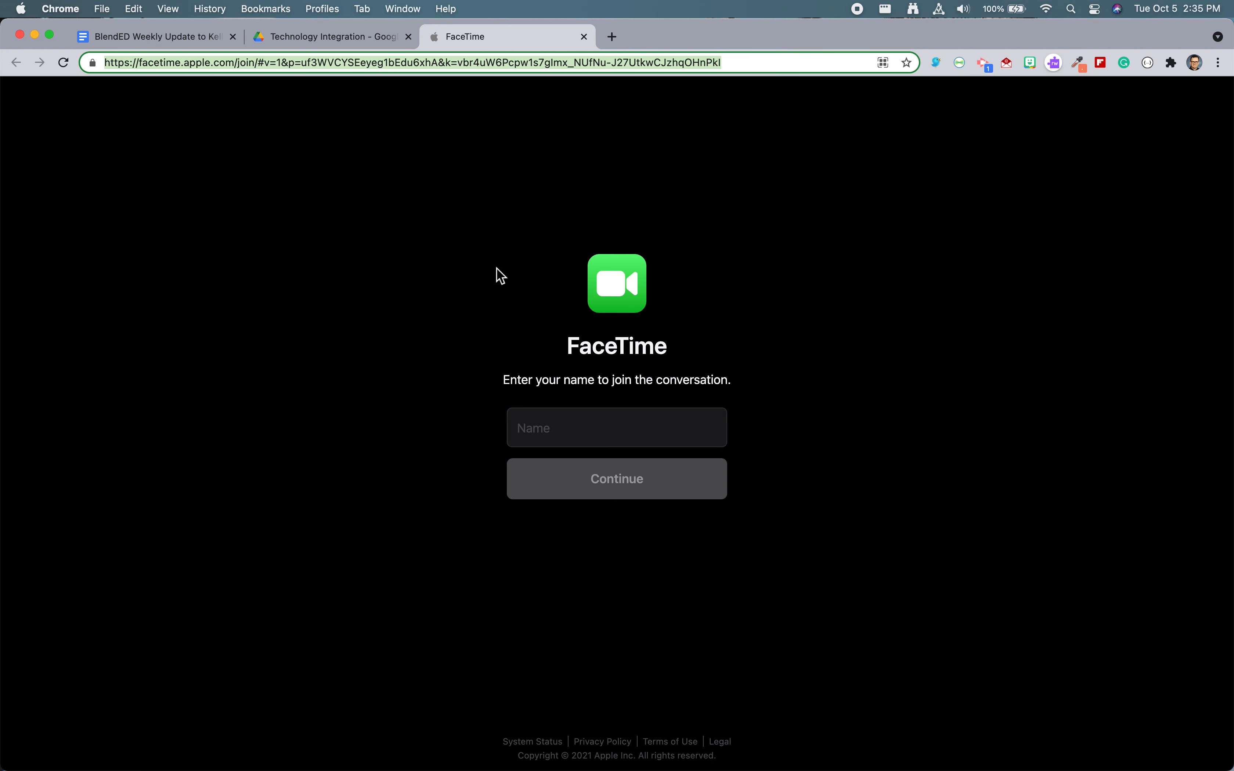
click(616, 427)
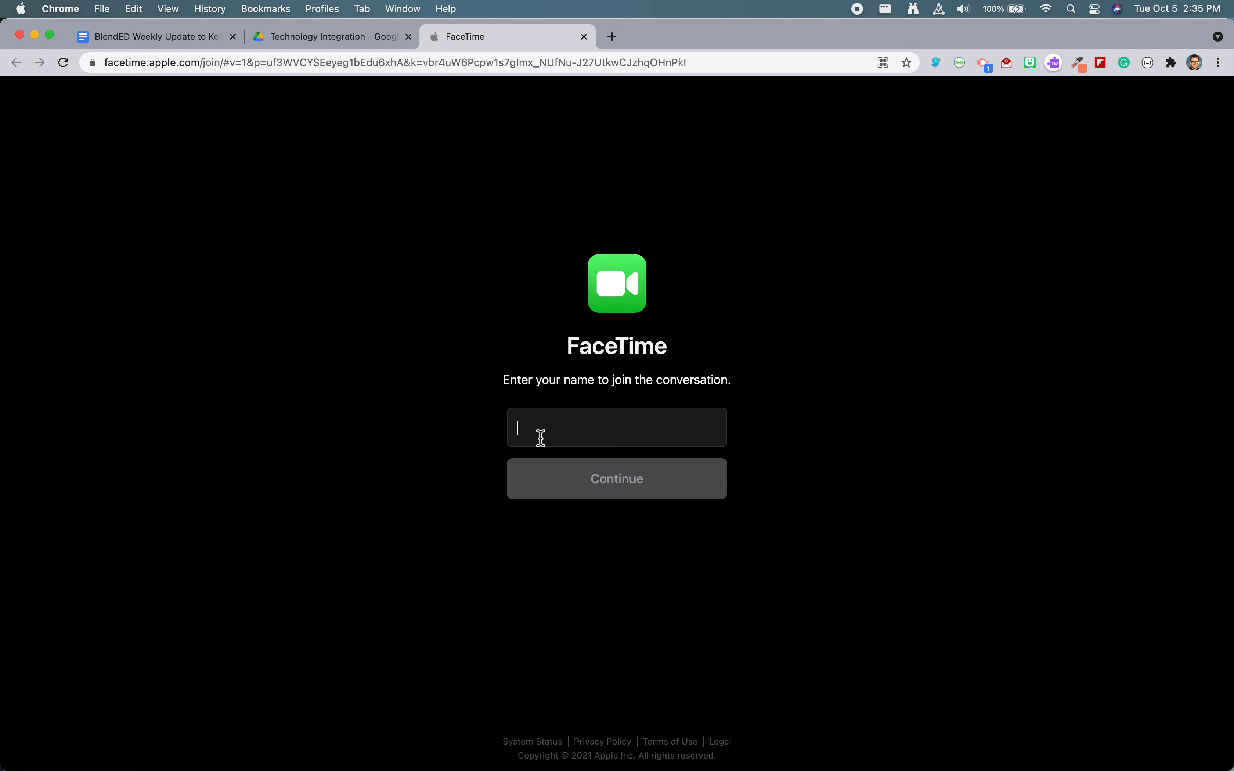
text(Brad's Mac)
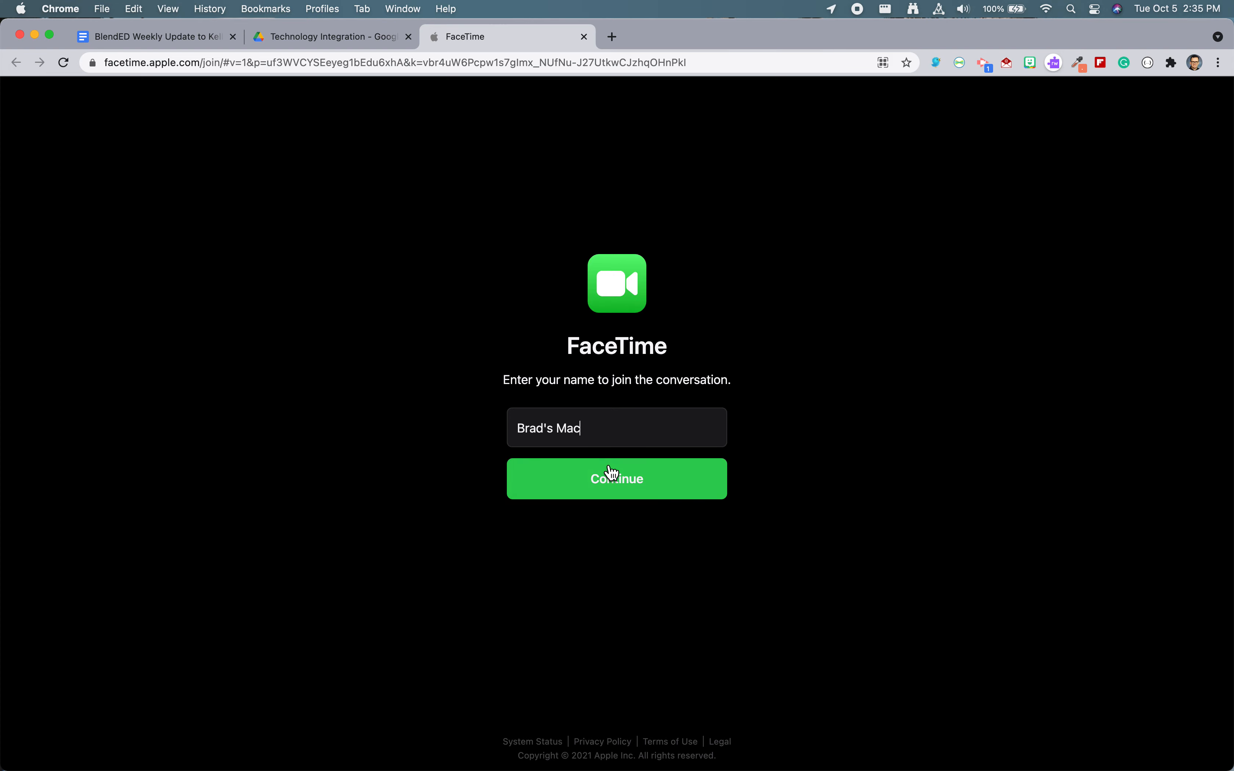
Continue with that name and request to join, waiting to be let in.
click(617, 478)
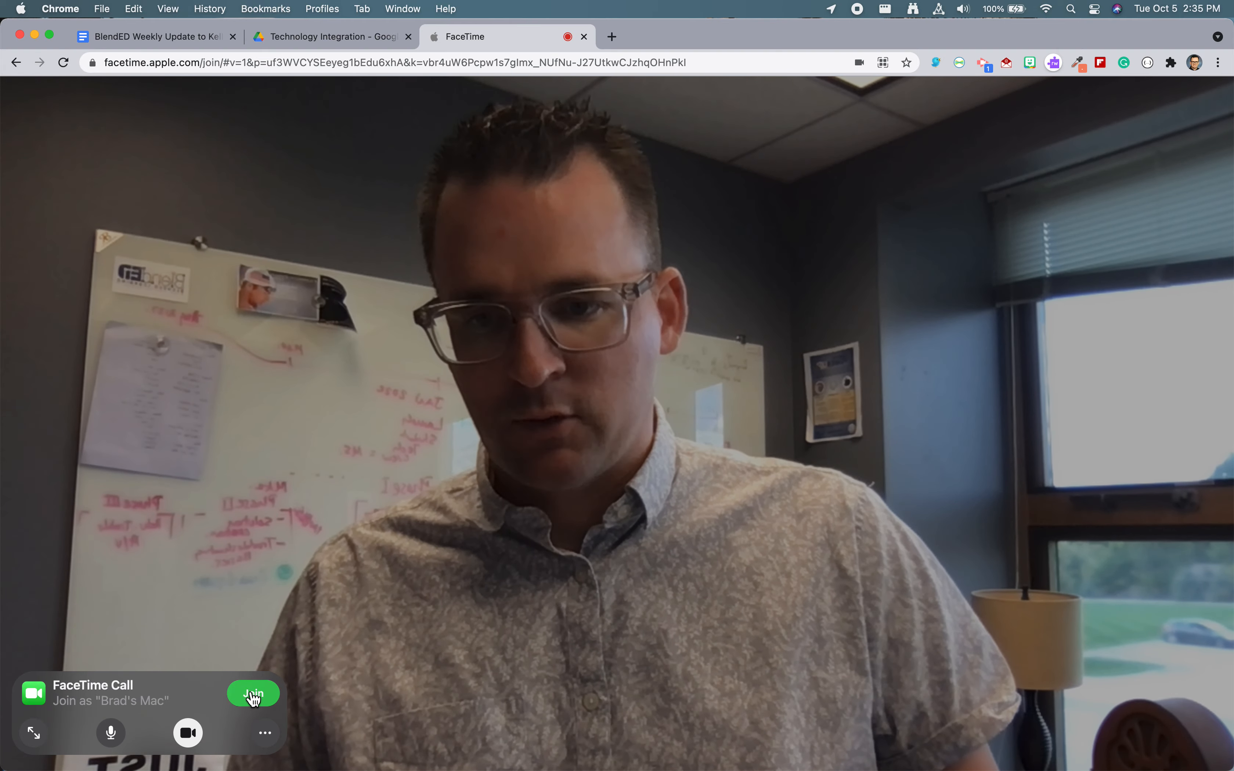
click(253, 693)
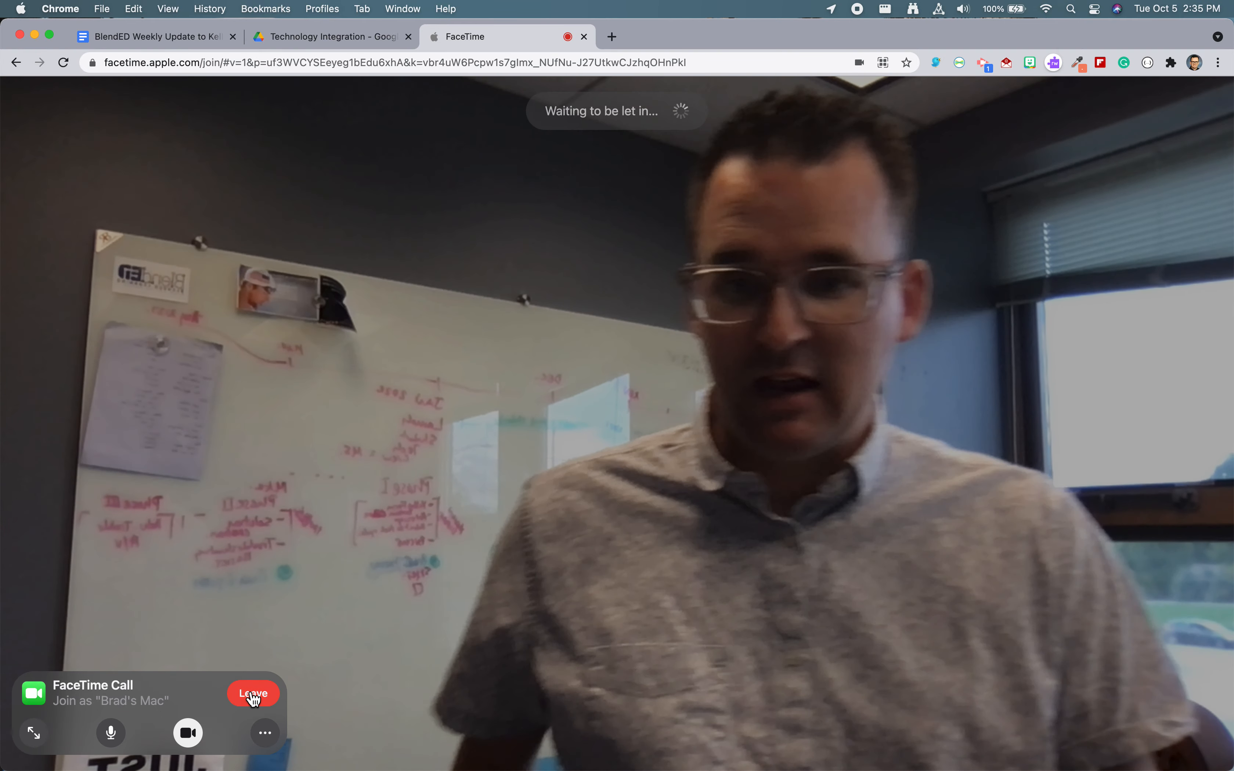
mouse_move(603, 138)
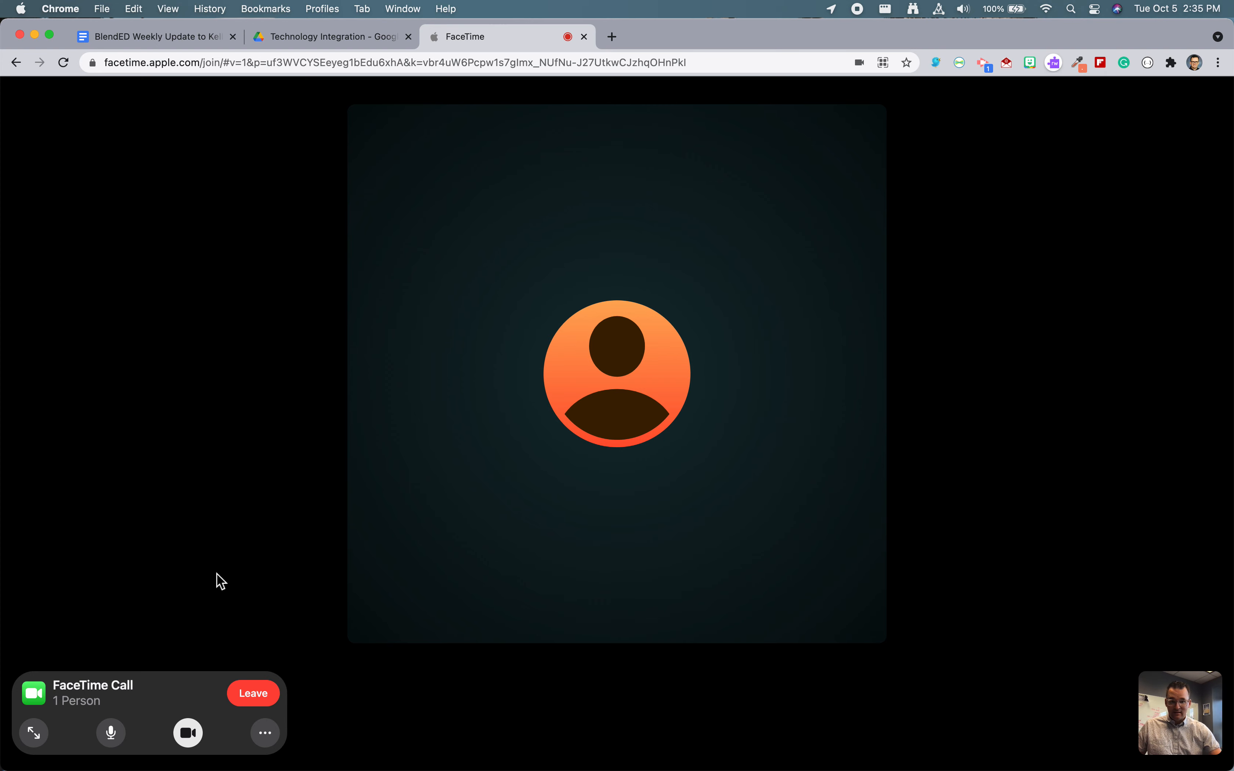
mouse_move(187, 733)
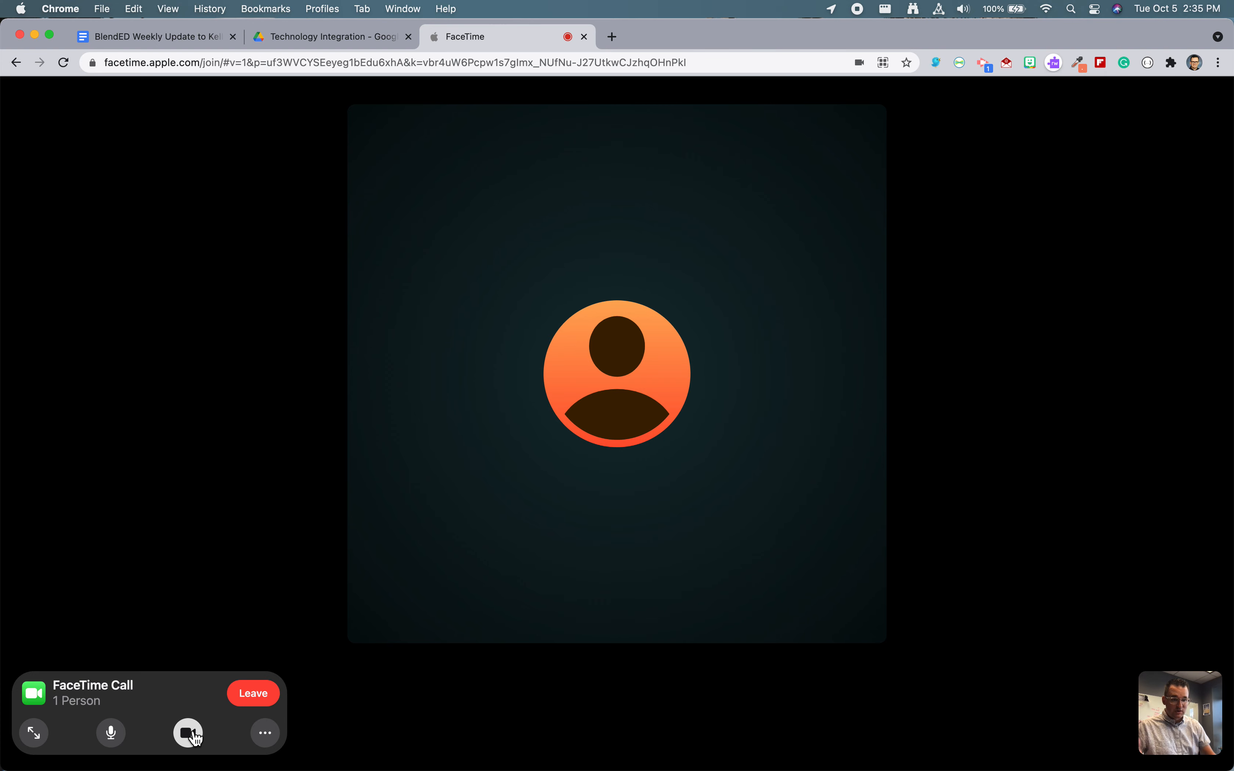
click(188, 733)
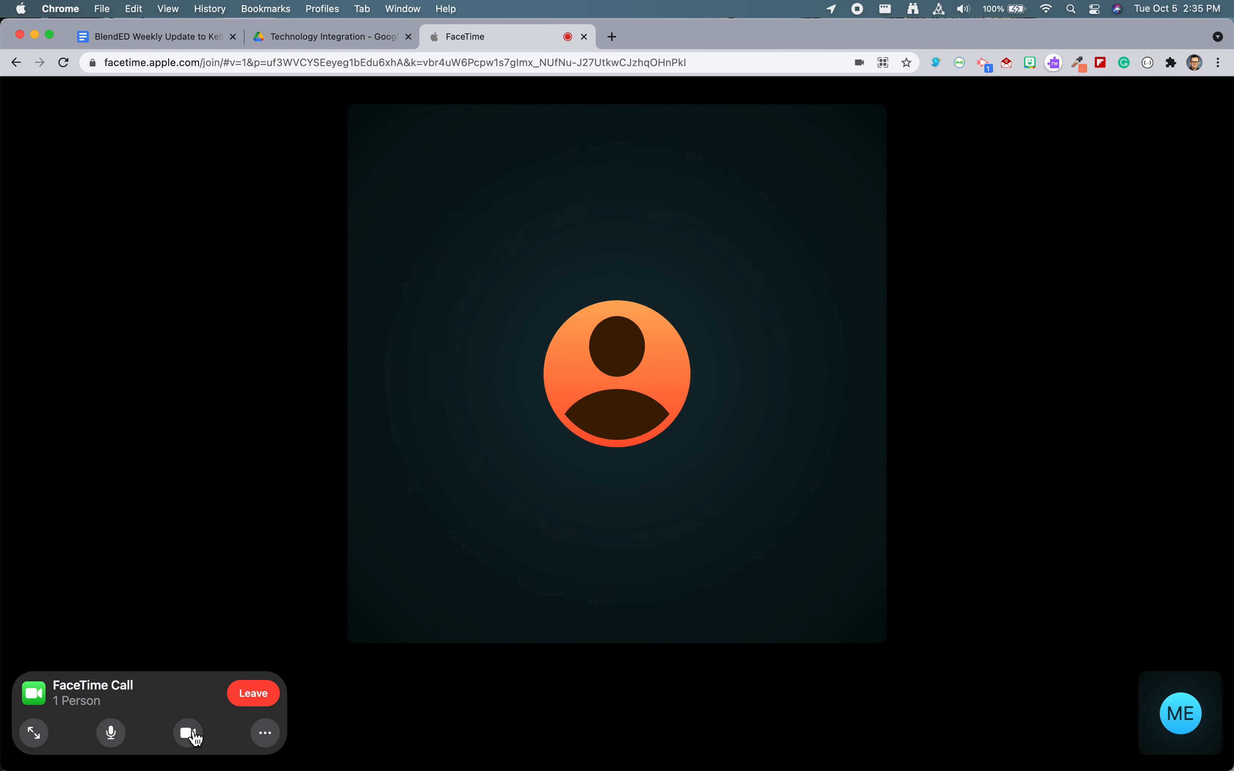
click(188, 733)
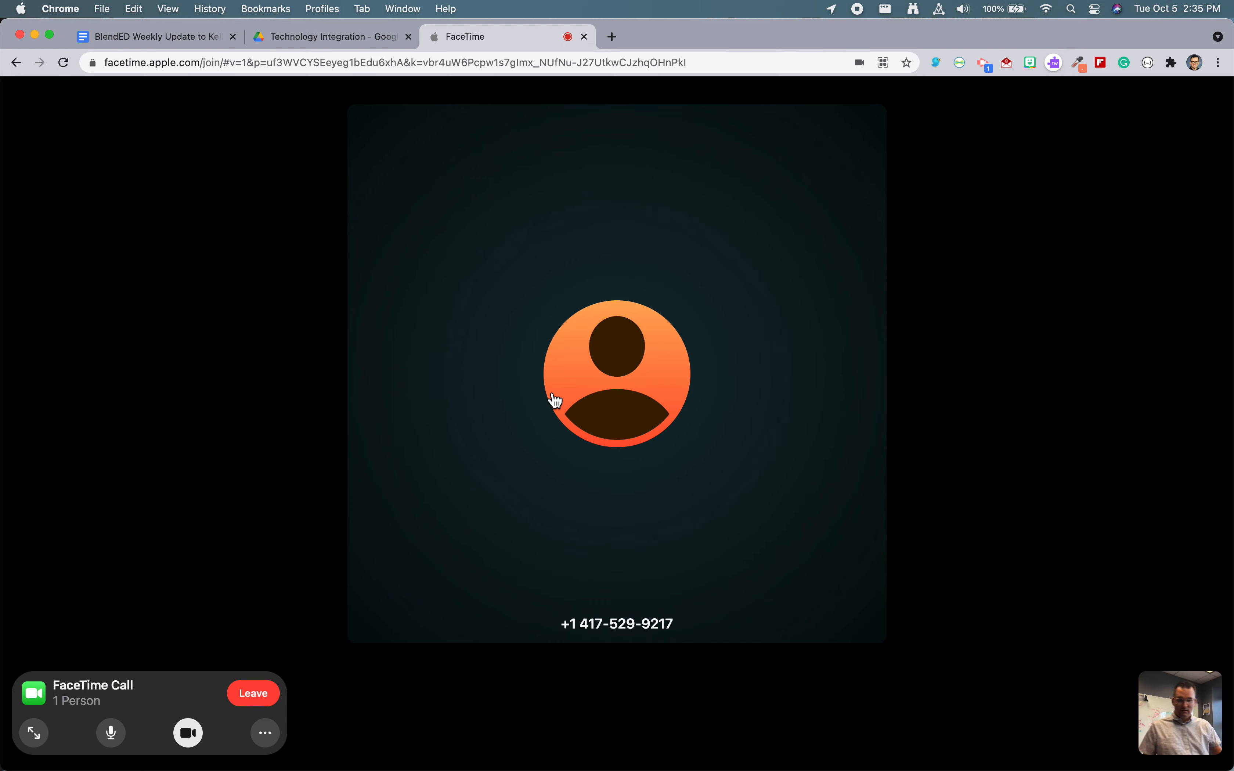
mouse_move(197, 648)
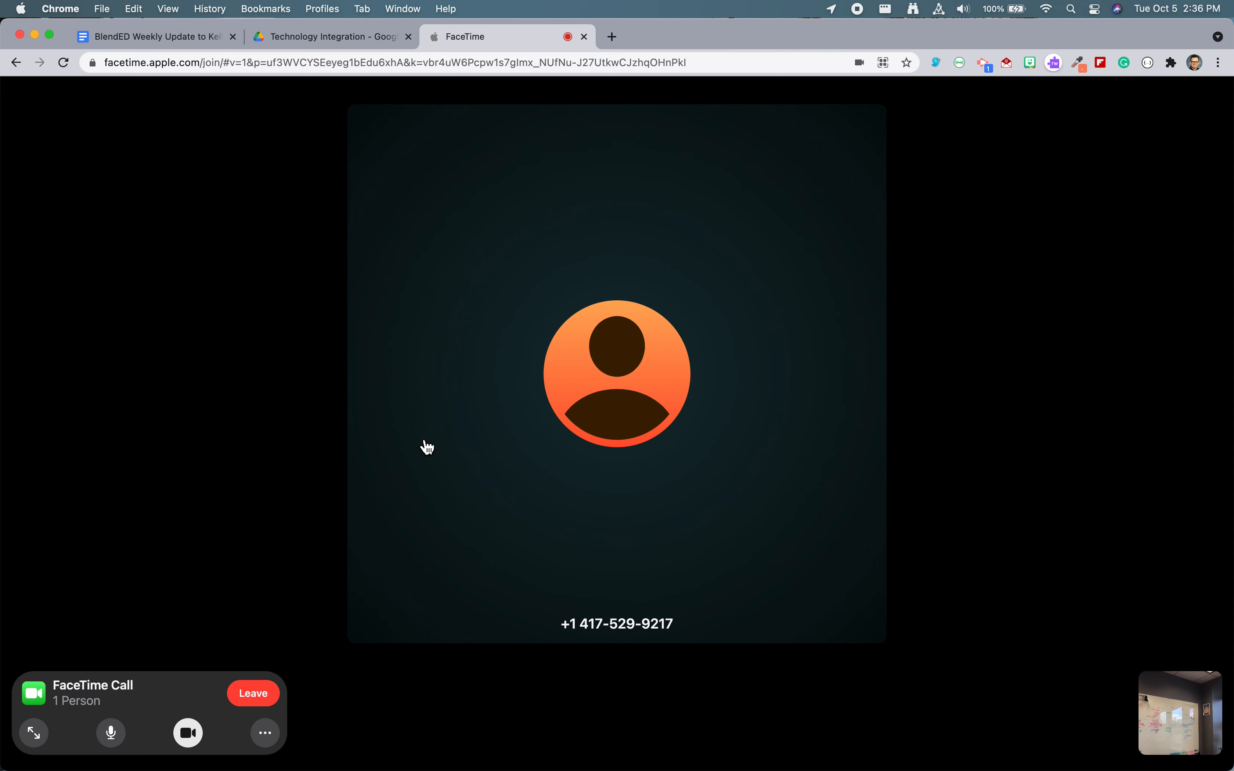
mouse_move(445, 573)
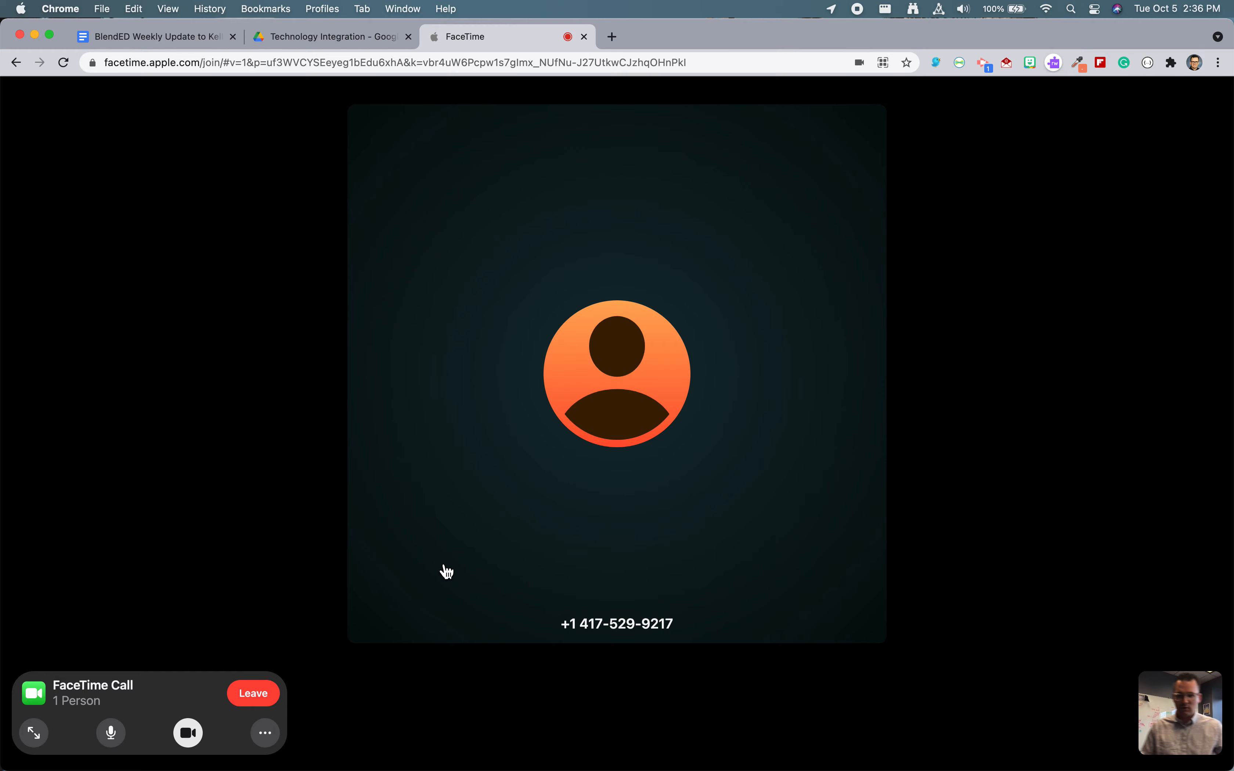